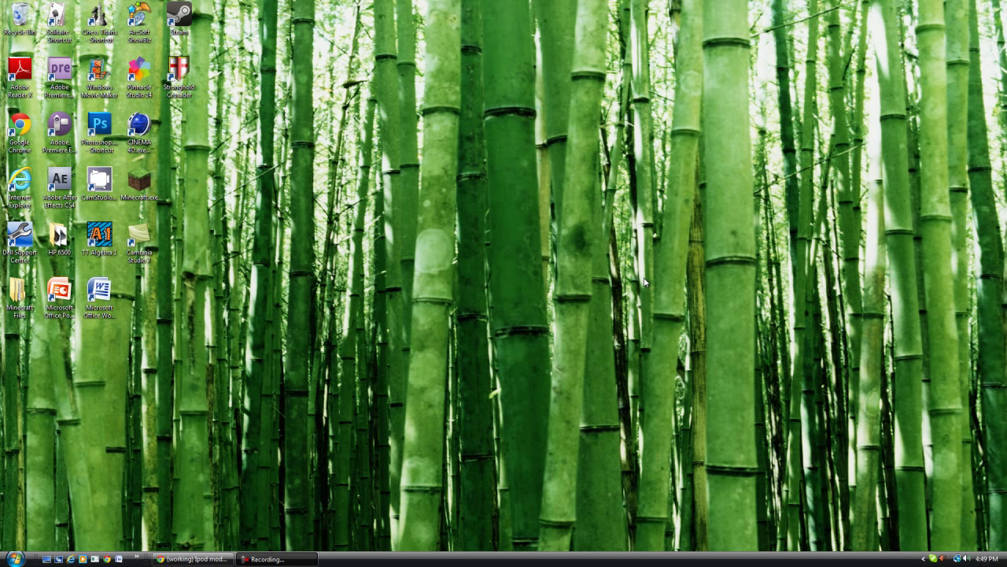
pyautogui.moveTo(268, 216)
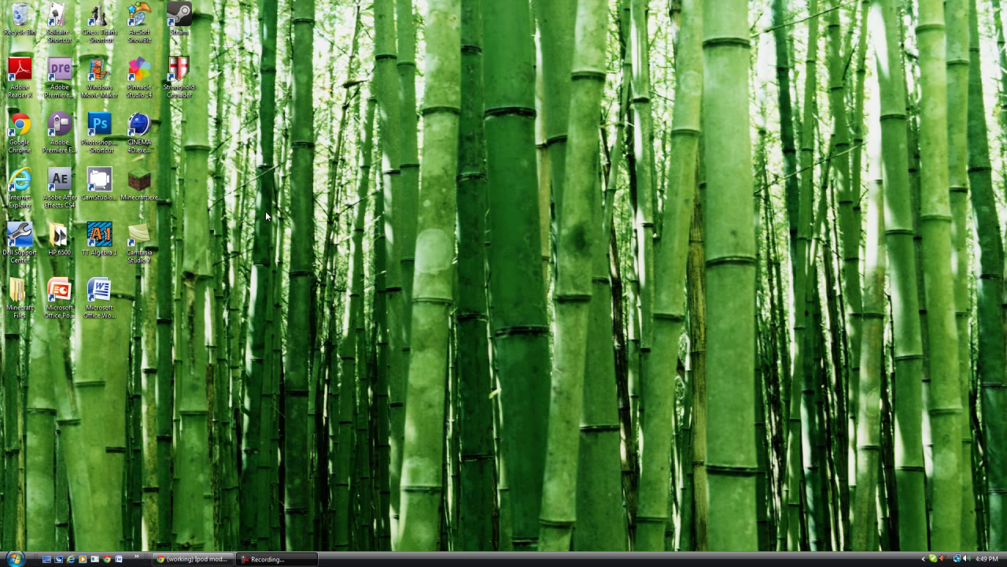
pyautogui.moveTo(370, 249)
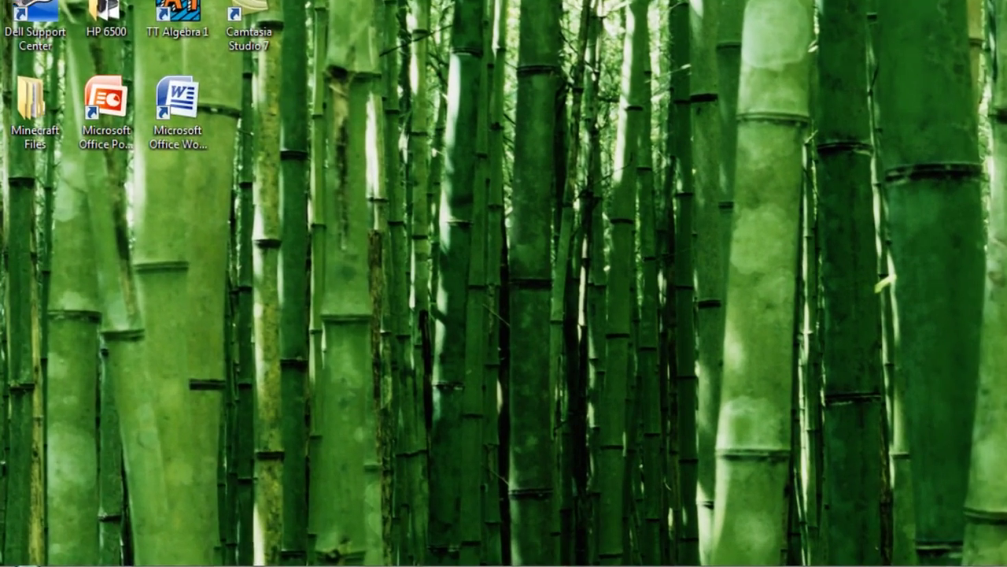
# - Browse from the Start menu user folder into the Downloads folder with the mod archives
pyautogui.click(12, 559)
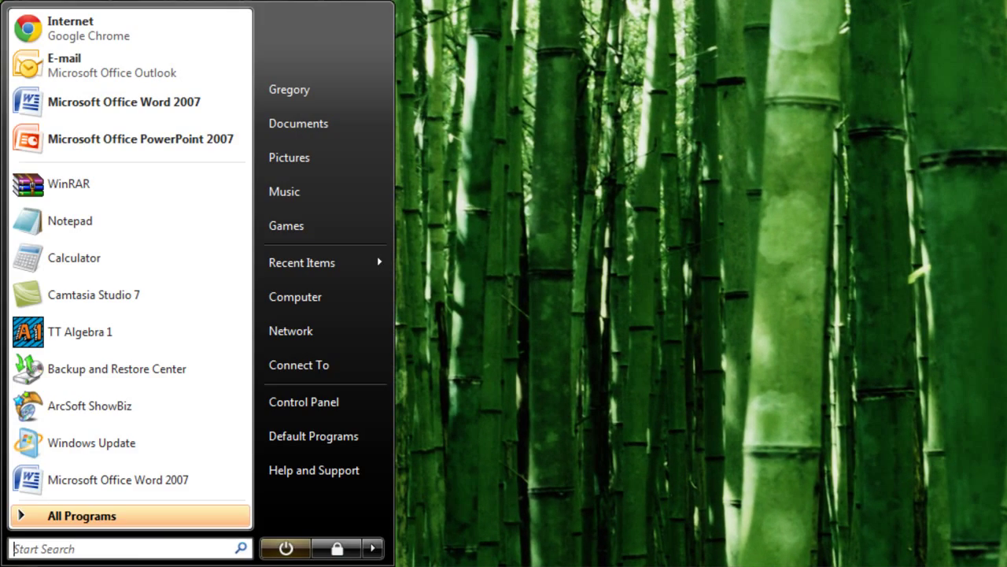
pyautogui.moveTo(134, 459)
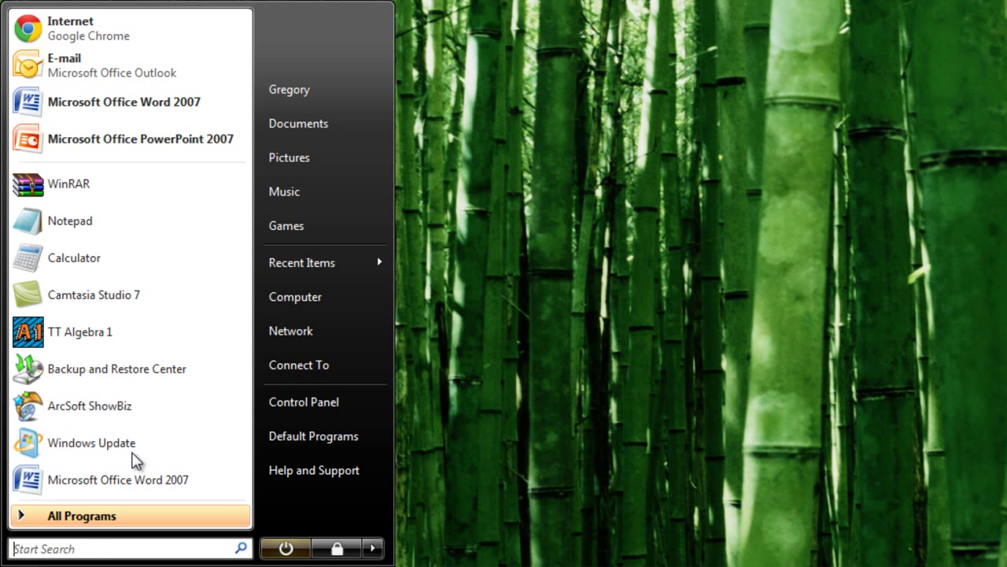
pyautogui.click(289, 88)
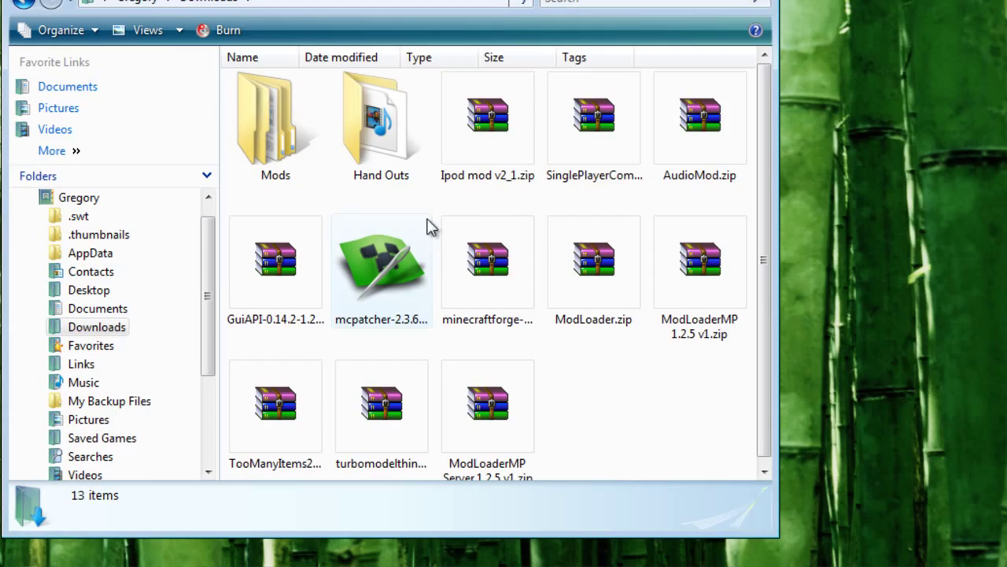
pyautogui.doubleClick(488, 118)
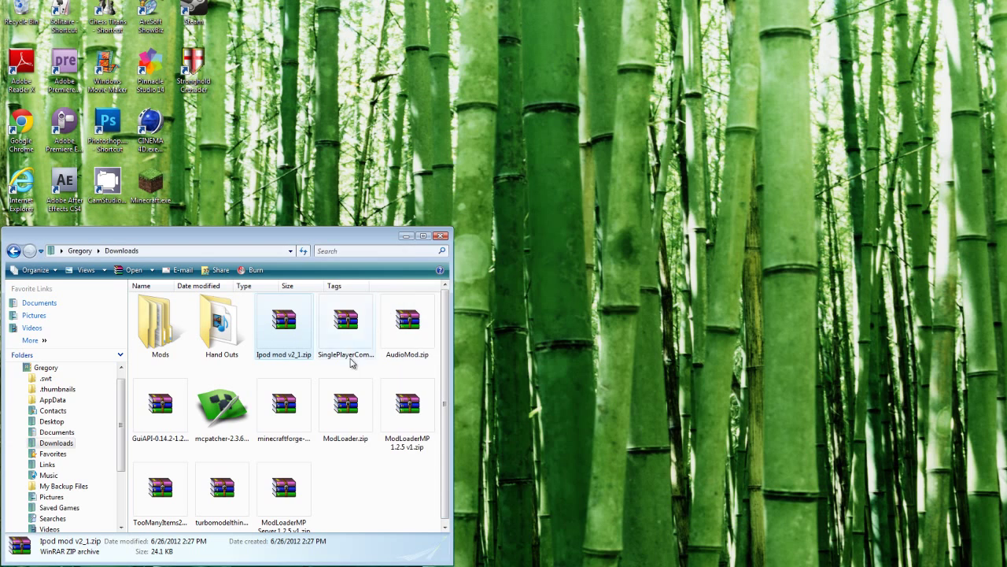
# - Open ModLoader.zip in WinRAR and dismiss the license reminder
pyautogui.doubleClick(345, 410)
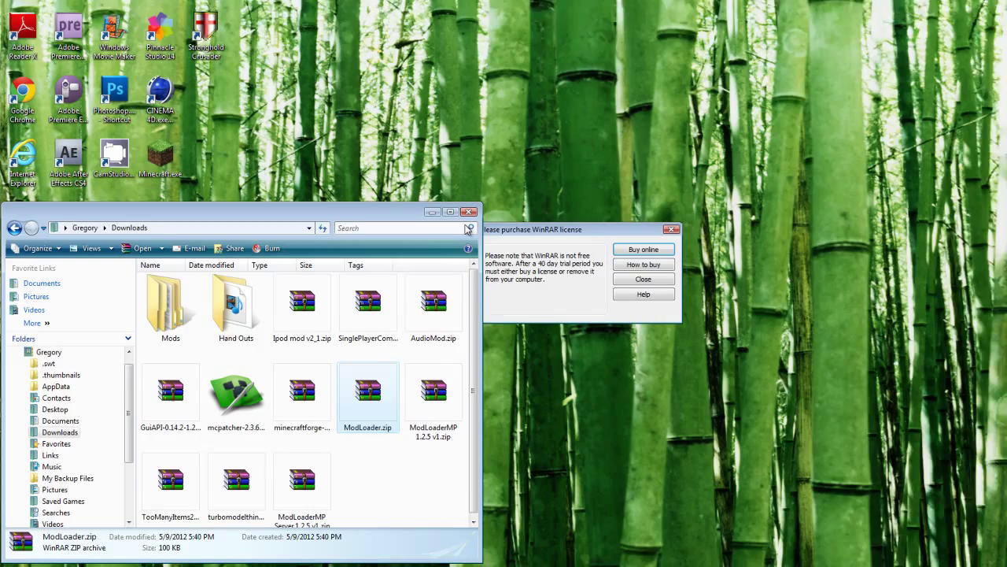
pyautogui.click(642, 279)
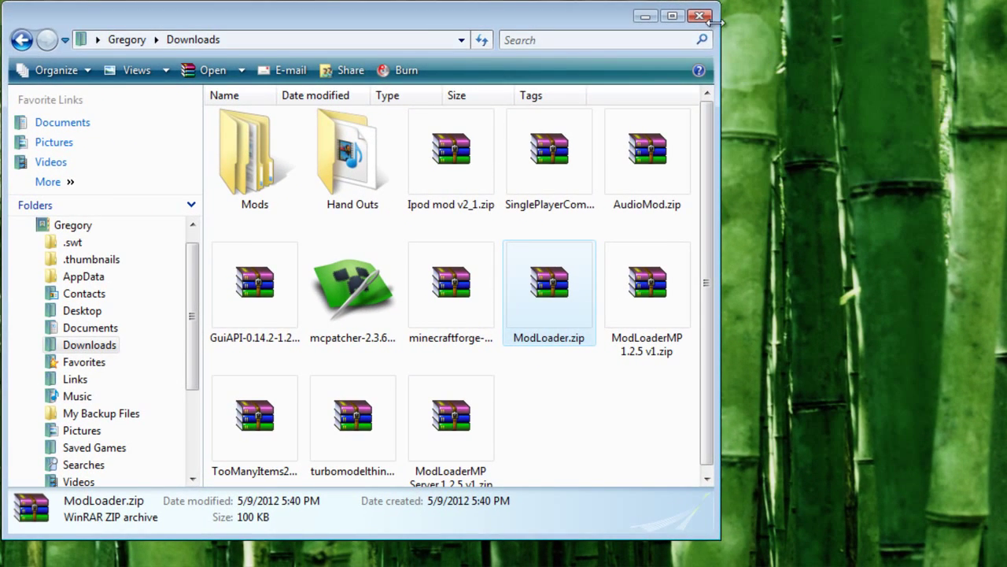
pyautogui.moveTo(724, 142)
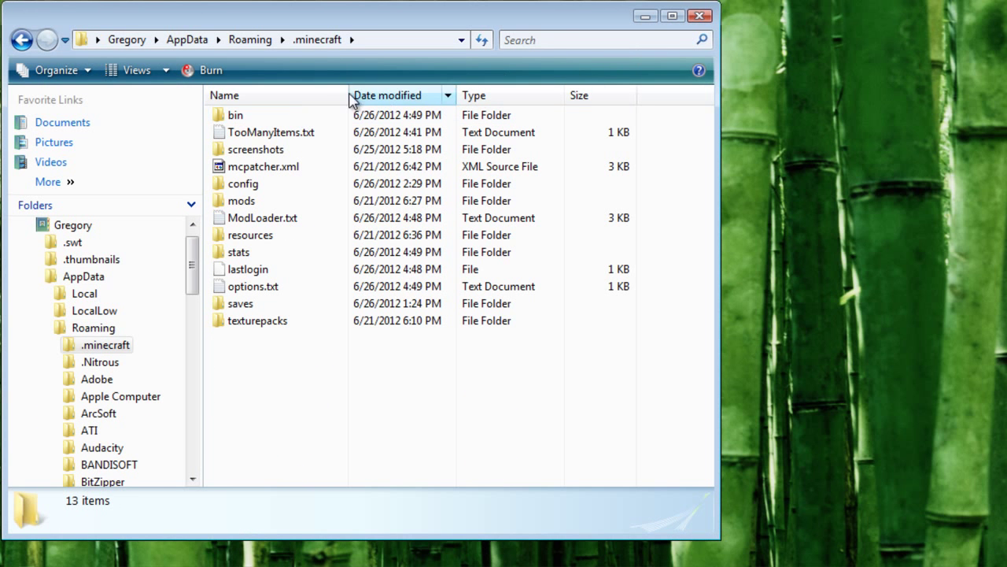
# - Search %appdata and browse Roaming\.minecraft into the bin folder
pyautogui.click(15, 558)
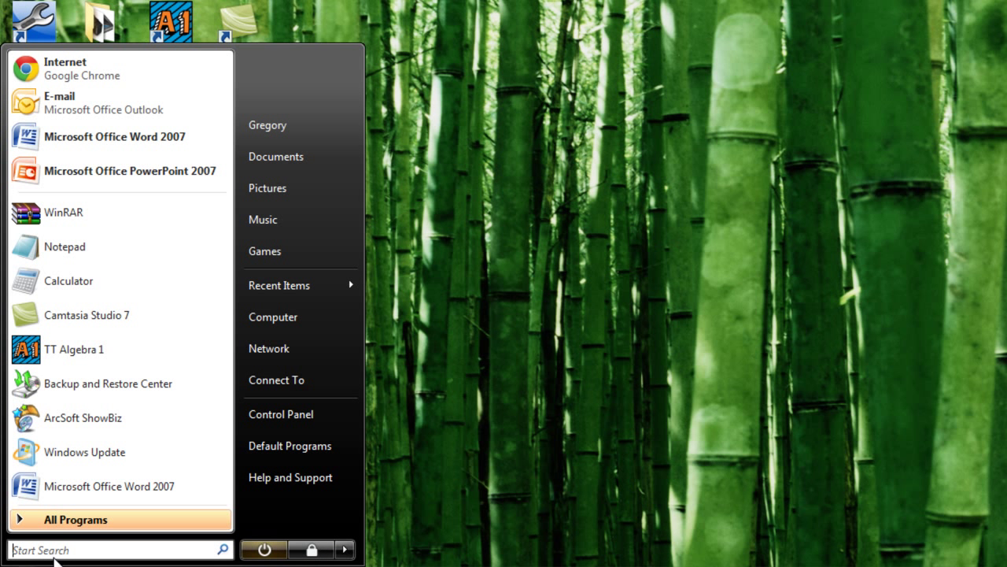
pyautogui.write('%app')
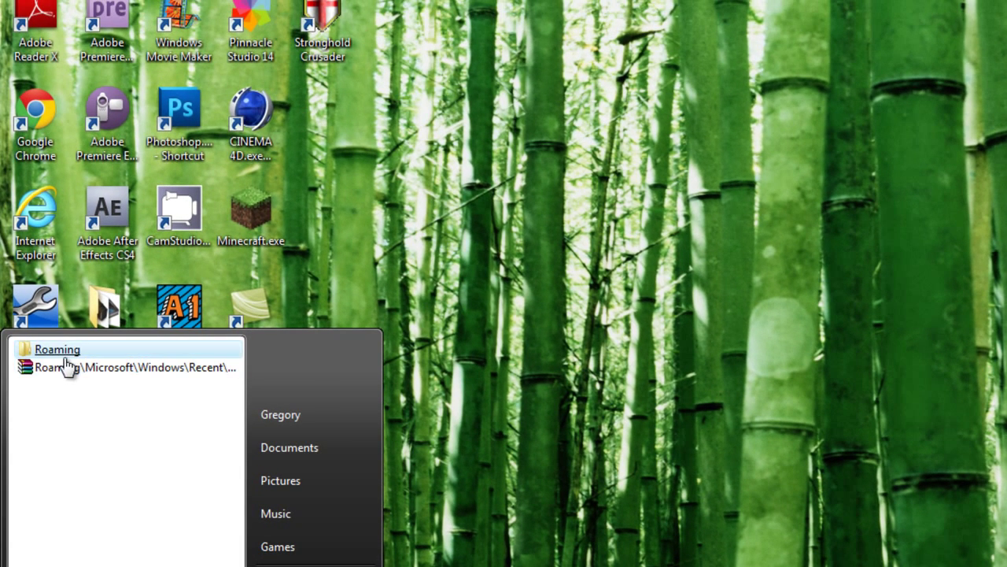
pyautogui.click(56, 350)
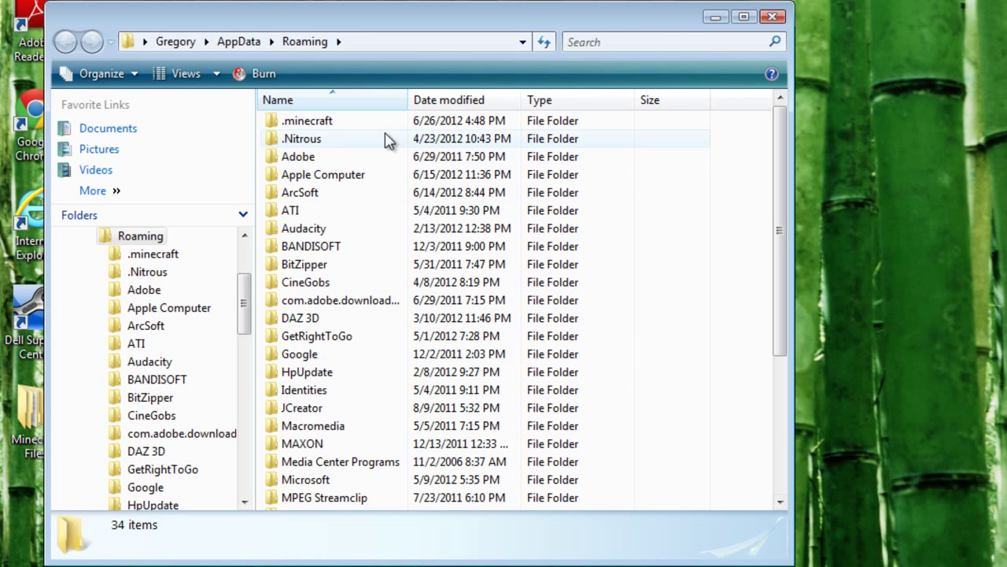
pyautogui.doubleClick(306, 120)
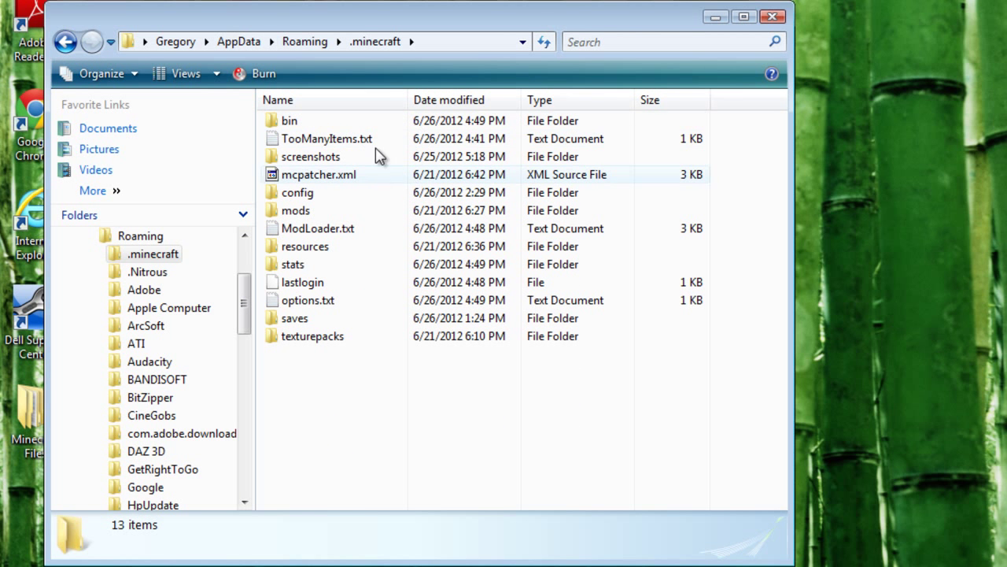
pyautogui.doubleClick(289, 120)
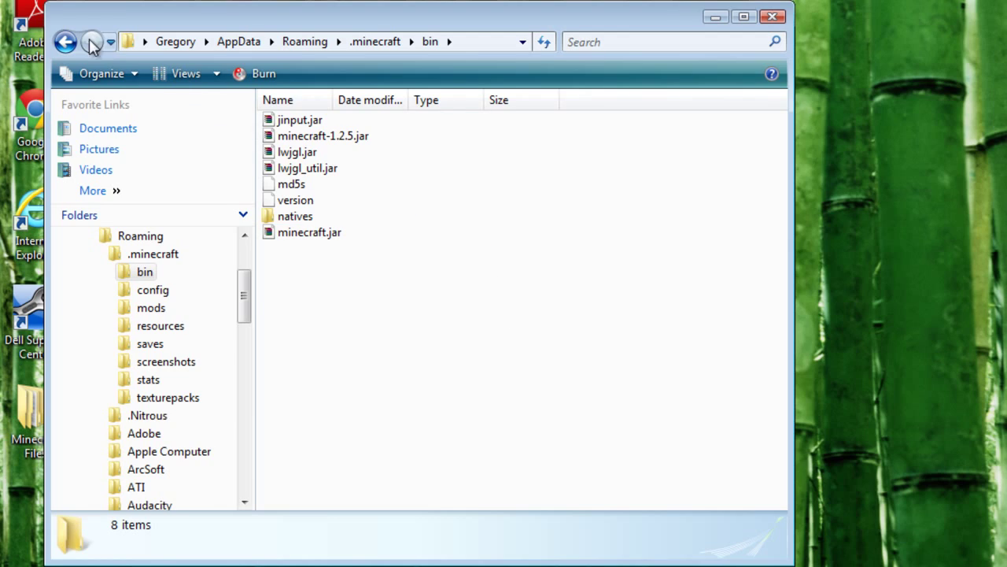
# - Open minecraft.jar in WinRAR and dismiss the license reminder
pyautogui.doubleClick(308, 233)
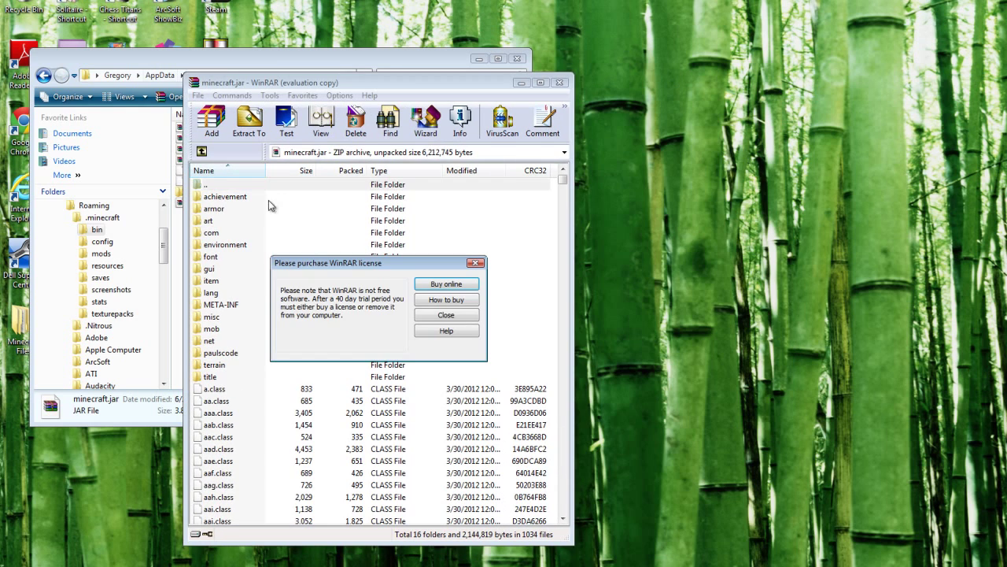
pyautogui.click(446, 315)
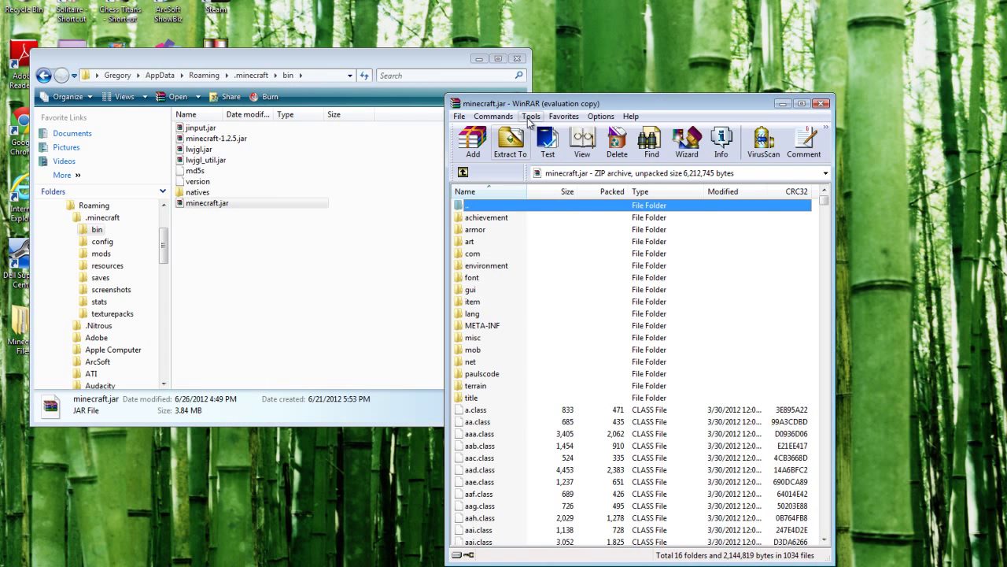
# - Delete the META-INF folder from minecraft.jar
pyautogui.rightClick(208, 203)
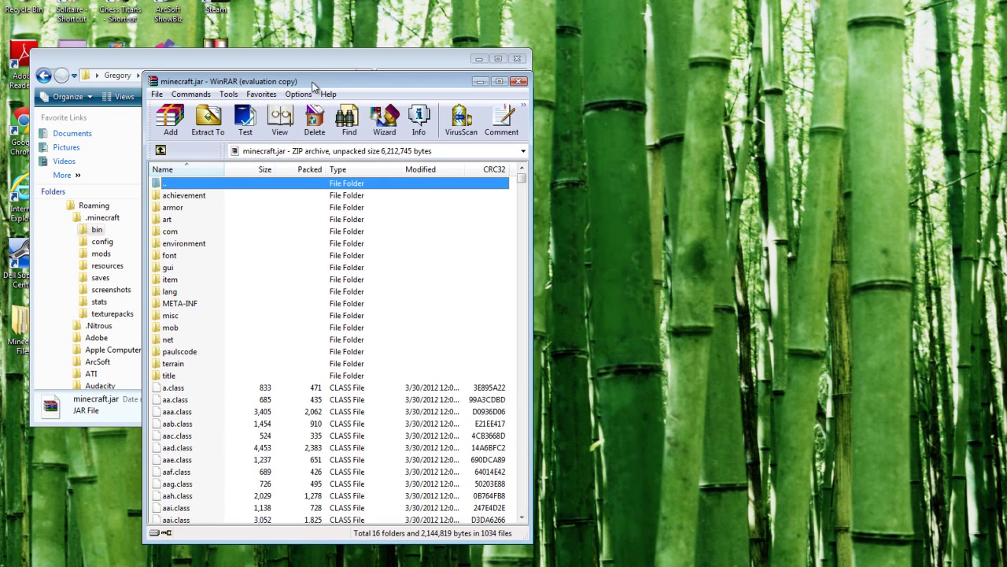
pyautogui.click(179, 302)
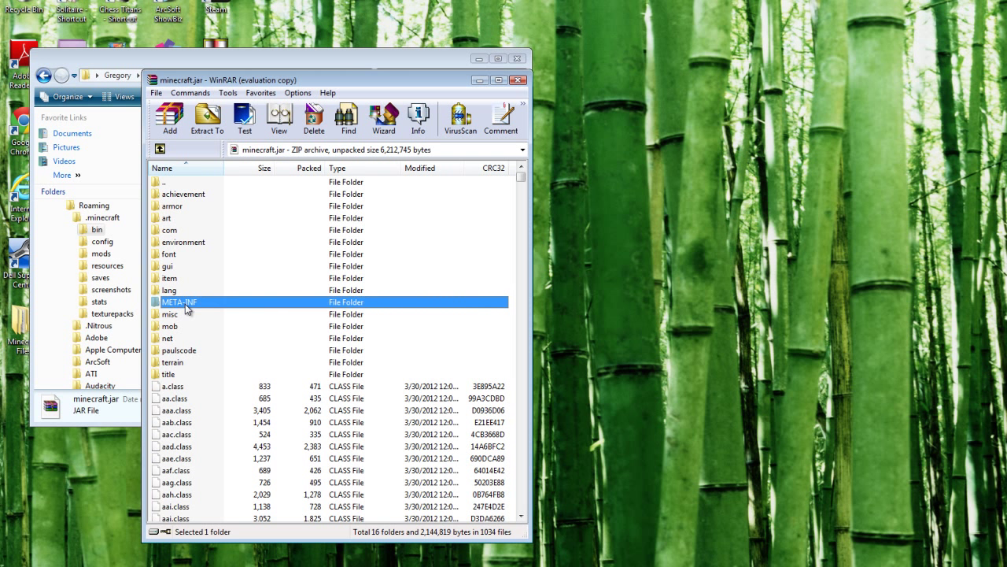
pyautogui.rightClick(180, 302)
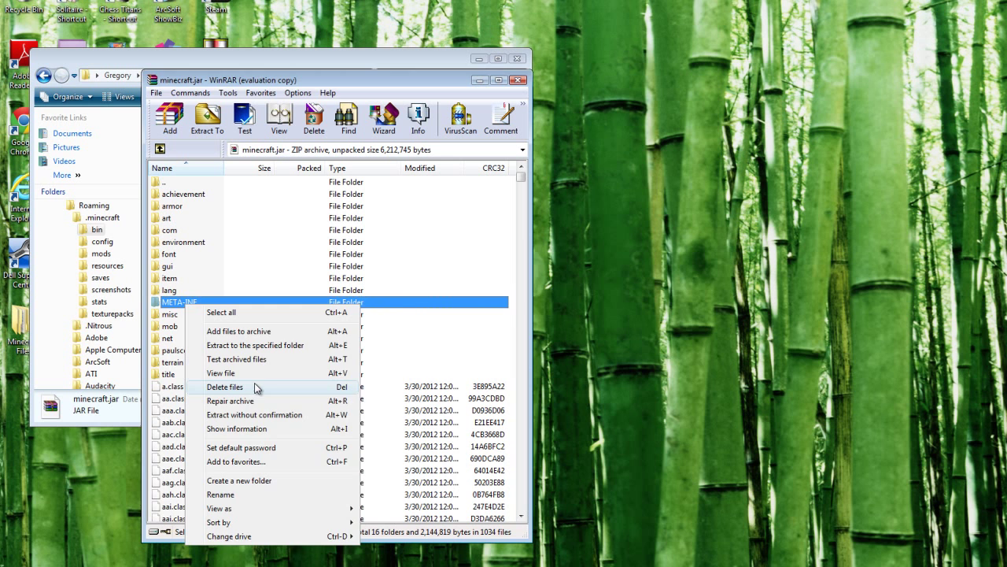
pyautogui.click(224, 388)
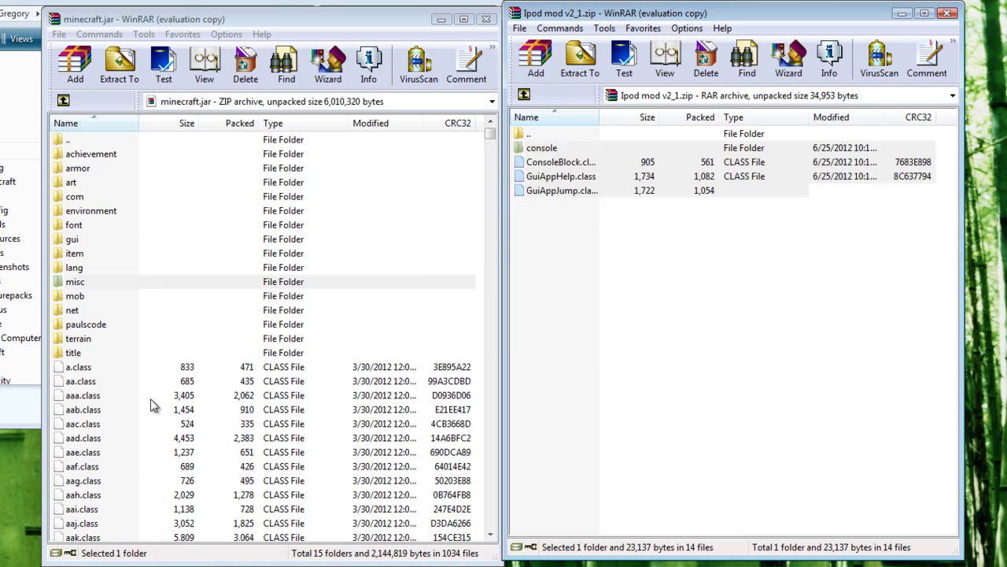
# - Add the ModLoader and iPod mod class files into minecraft.jar and close ModLoader.zip
pyautogui.click(76, 280)
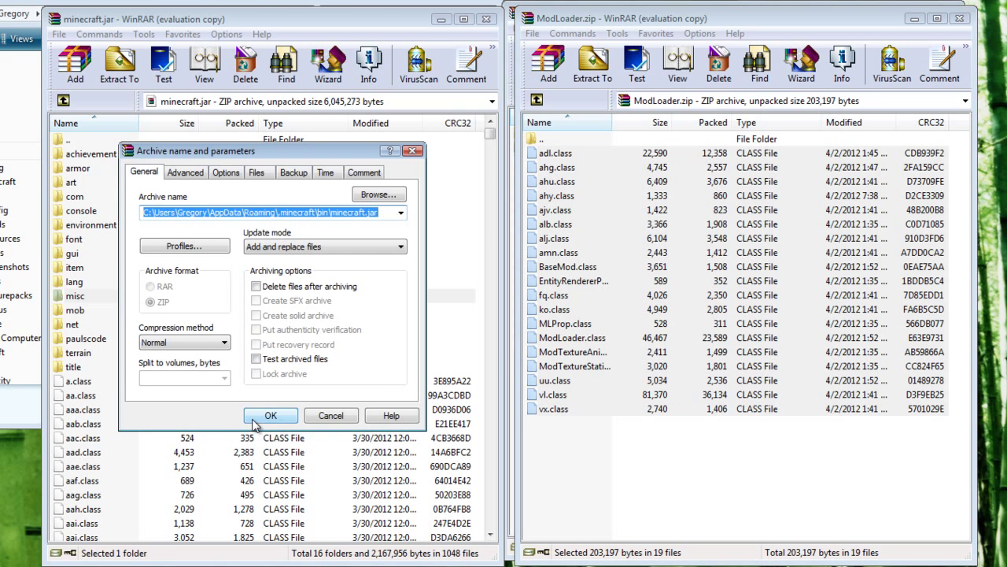
pyautogui.click(271, 416)
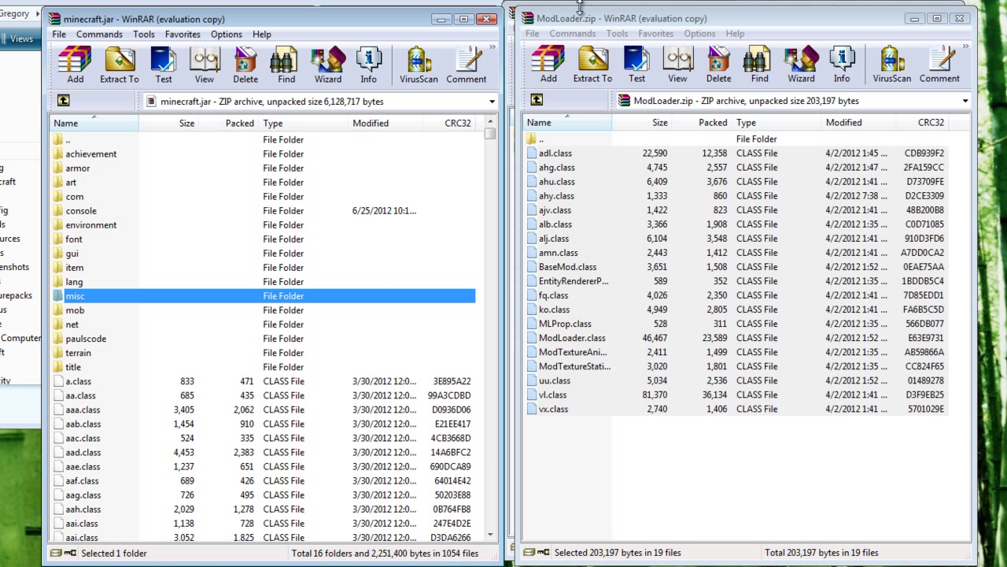
pyautogui.moveTo(691, 218)
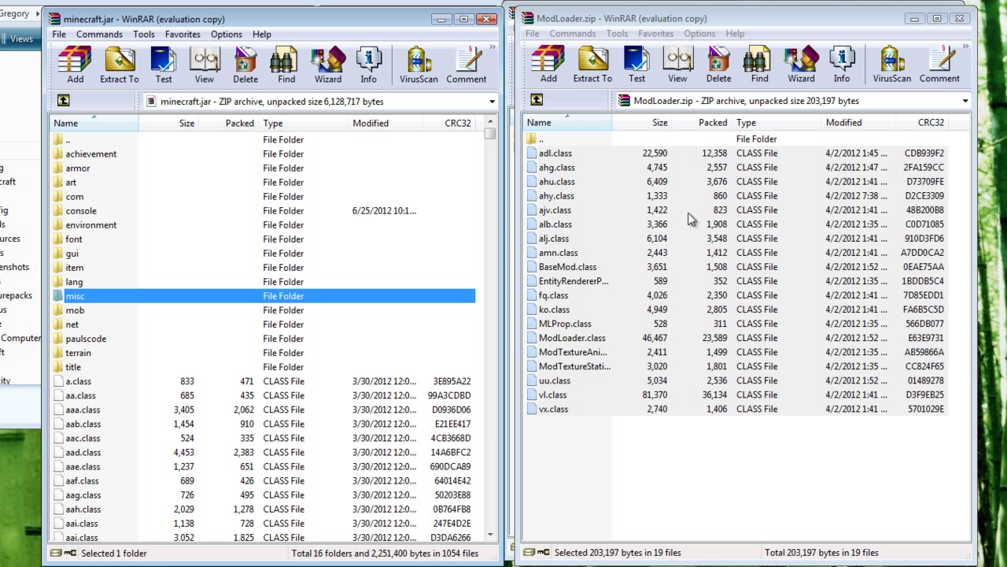
pyautogui.moveTo(318, 401)
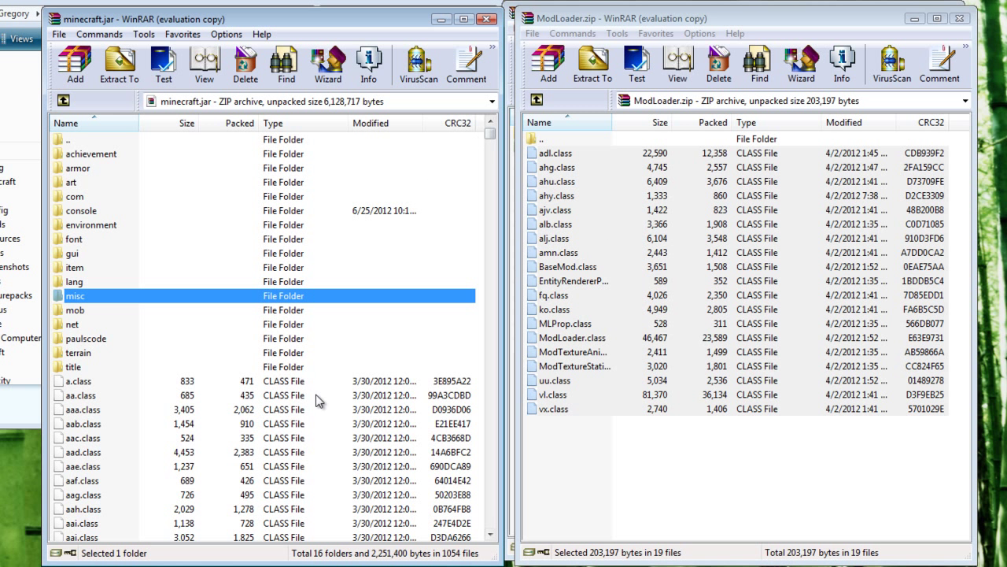
pyautogui.moveTo(59, 211)
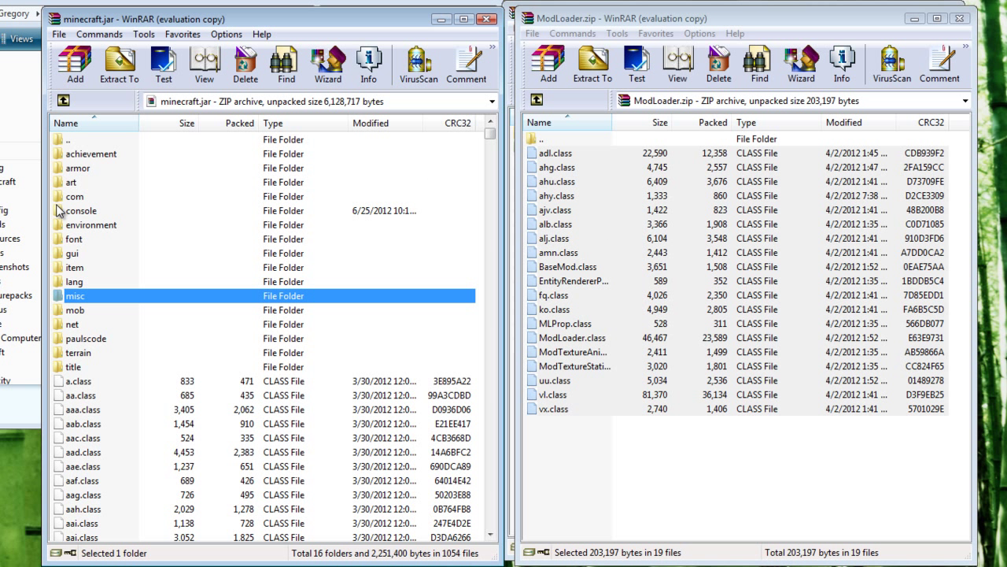
pyautogui.moveTo(85, 334)
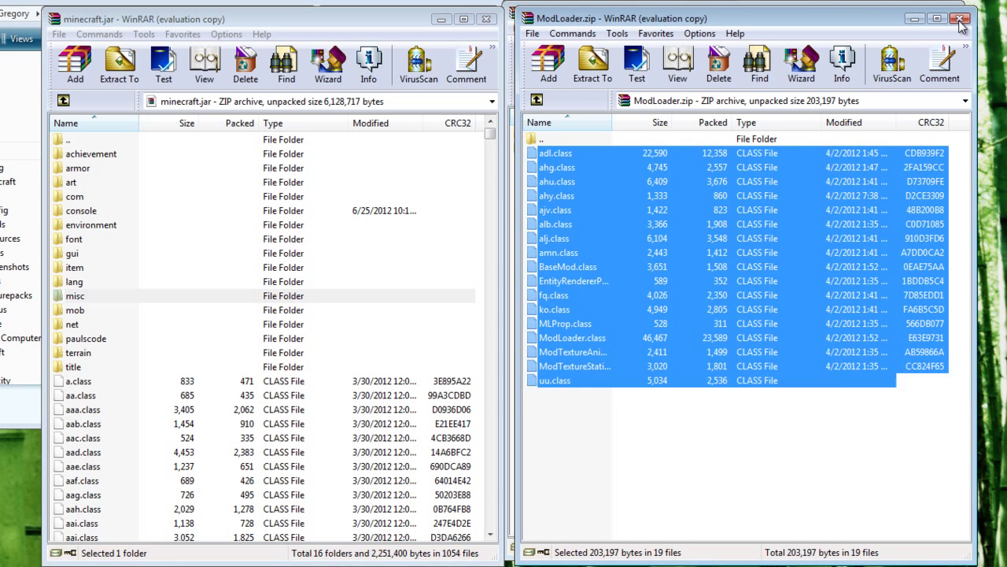
pyautogui.click(960, 19)
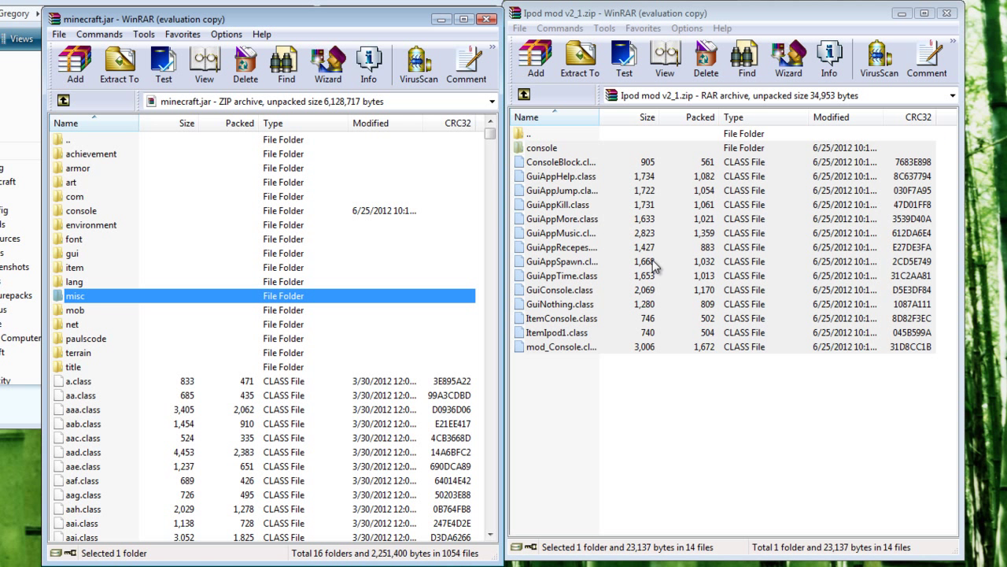
pyautogui.moveTo(817, 134)
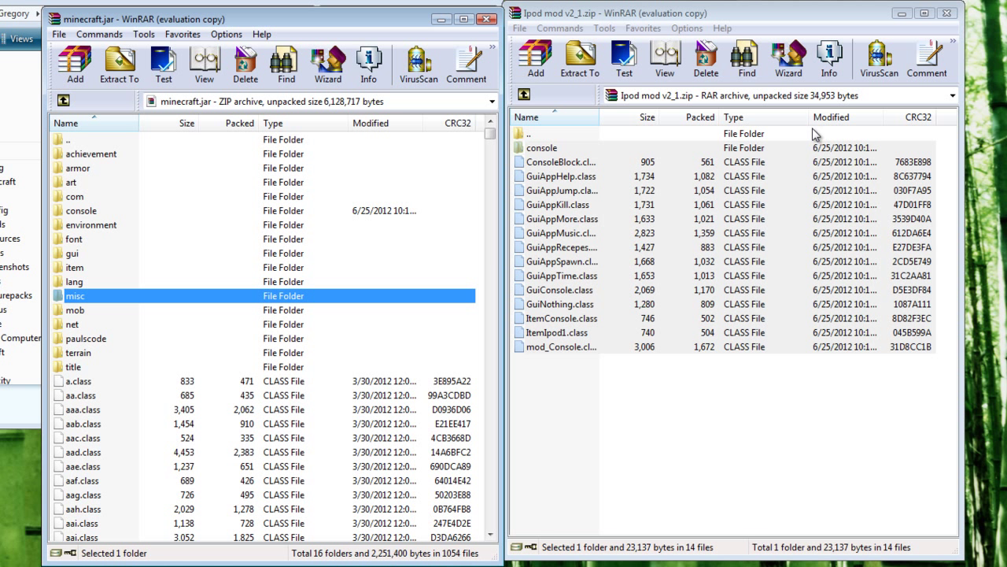
pyautogui.moveTo(716, 154)
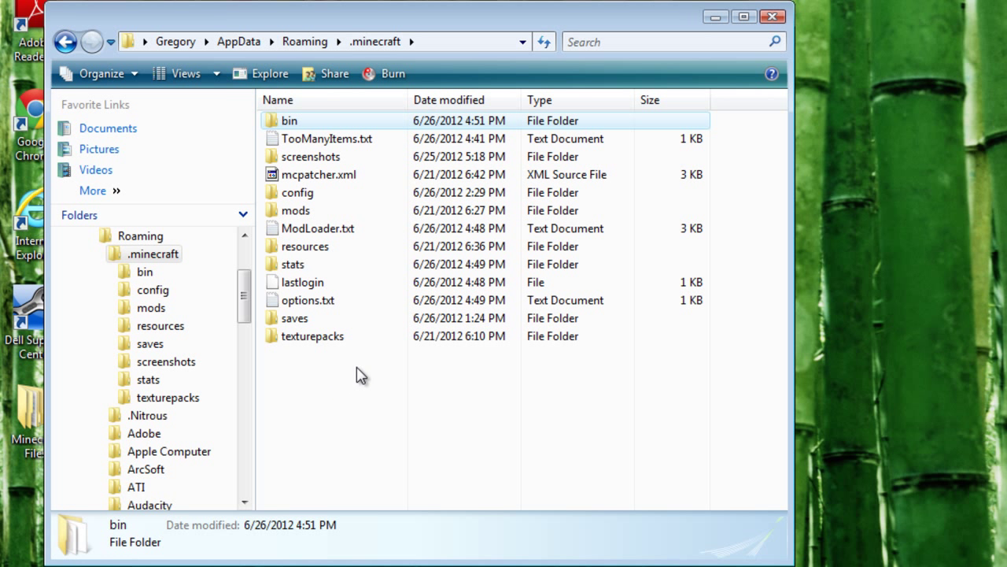
pyautogui.moveTo(337, 220)
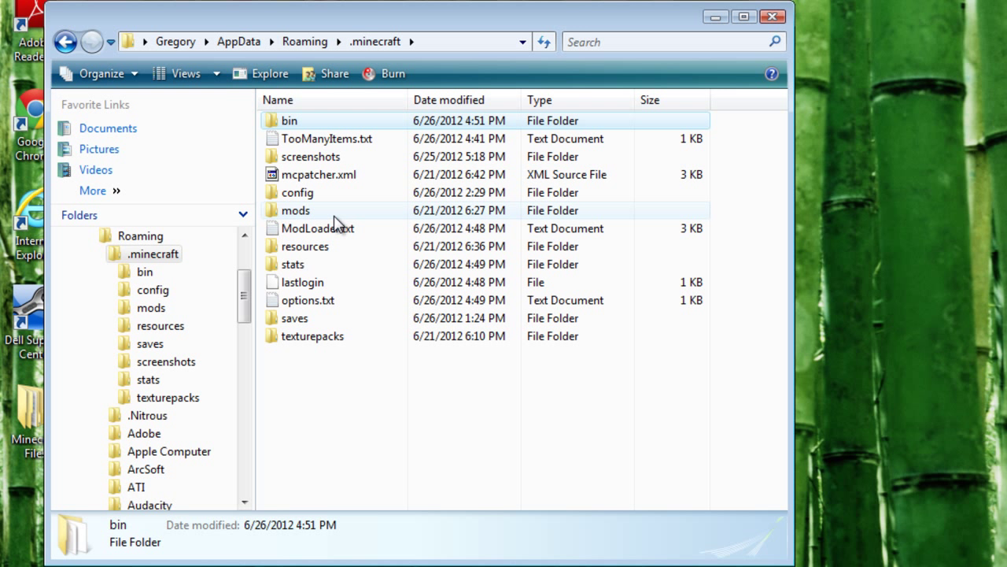
# - Open the empty mods folder inside .minecraft
pyautogui.doubleClick(296, 211)
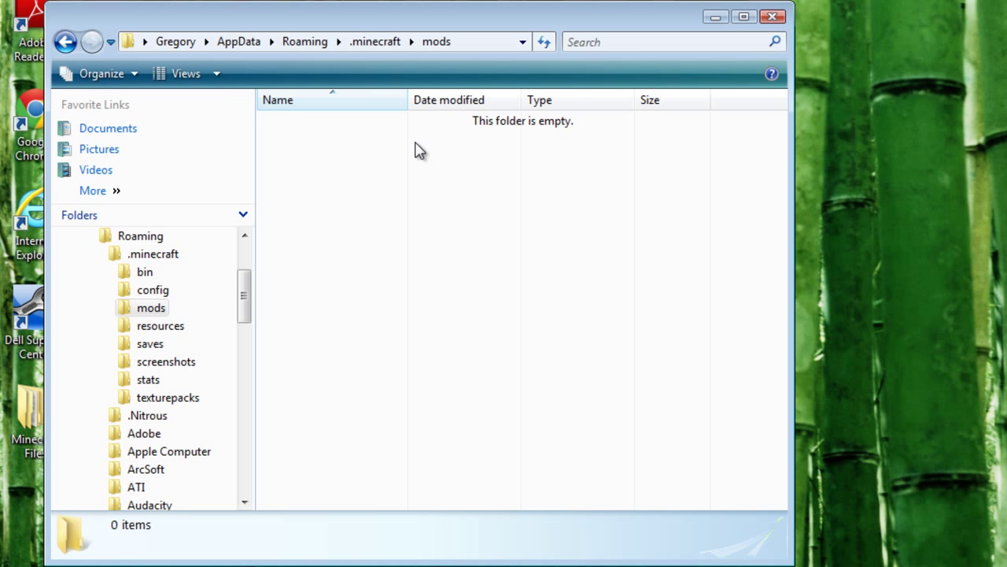
pyautogui.moveTo(401, 173)
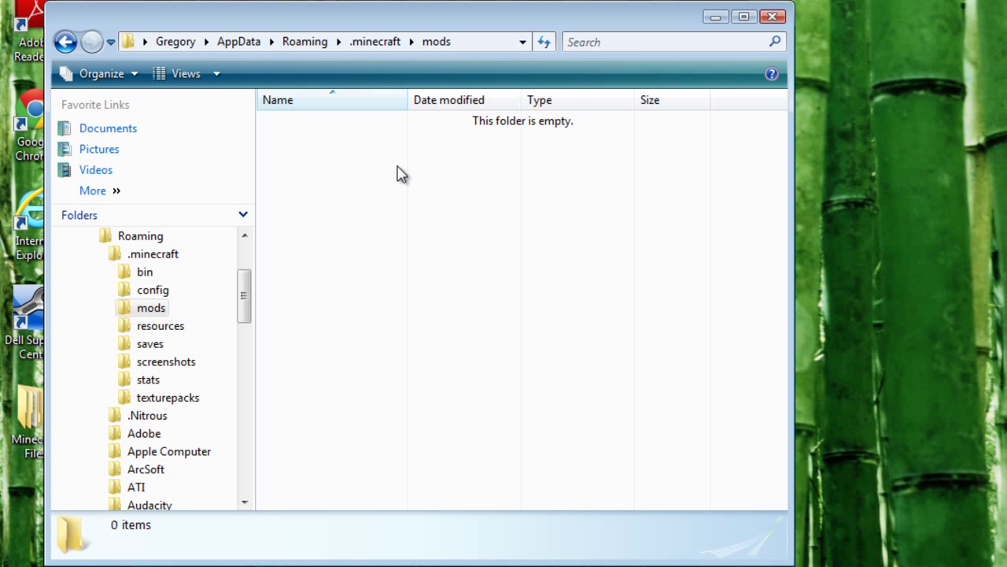
pyautogui.moveTo(369, 198)
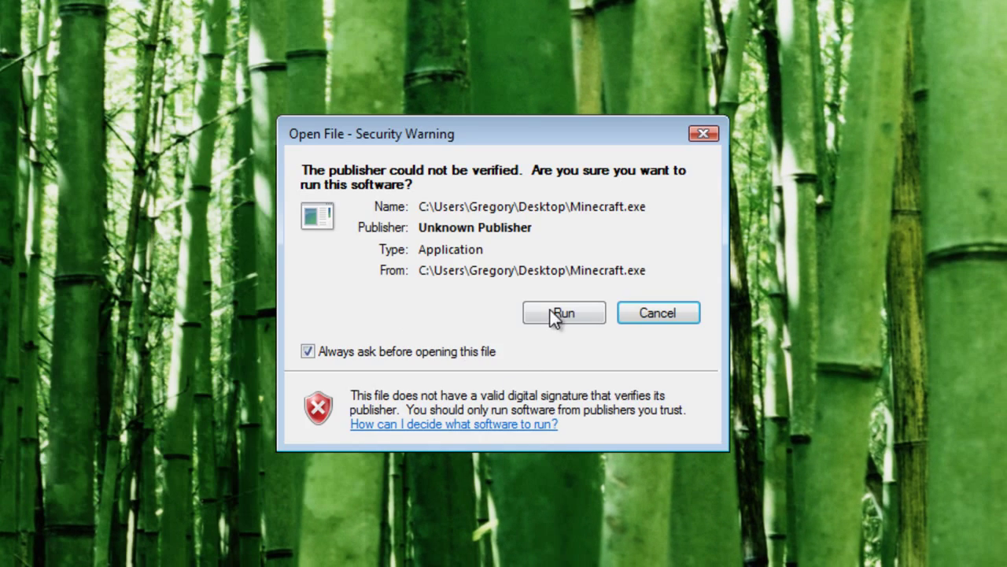
# - Run the Minecraft launcher, load the Builds world and try Kill-App from the iPod apps menu
pyautogui.click(563, 312)
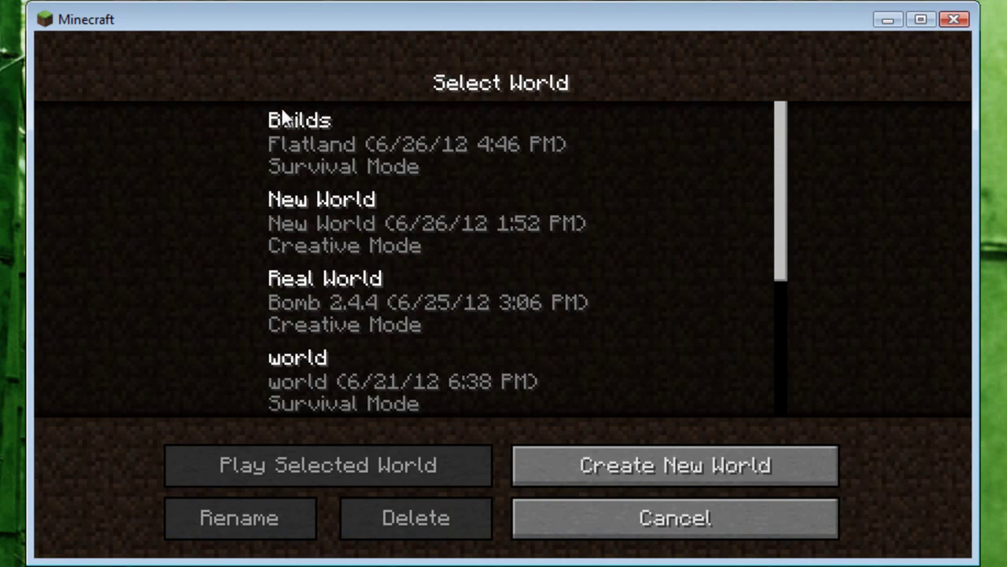
pyautogui.click(327, 464)
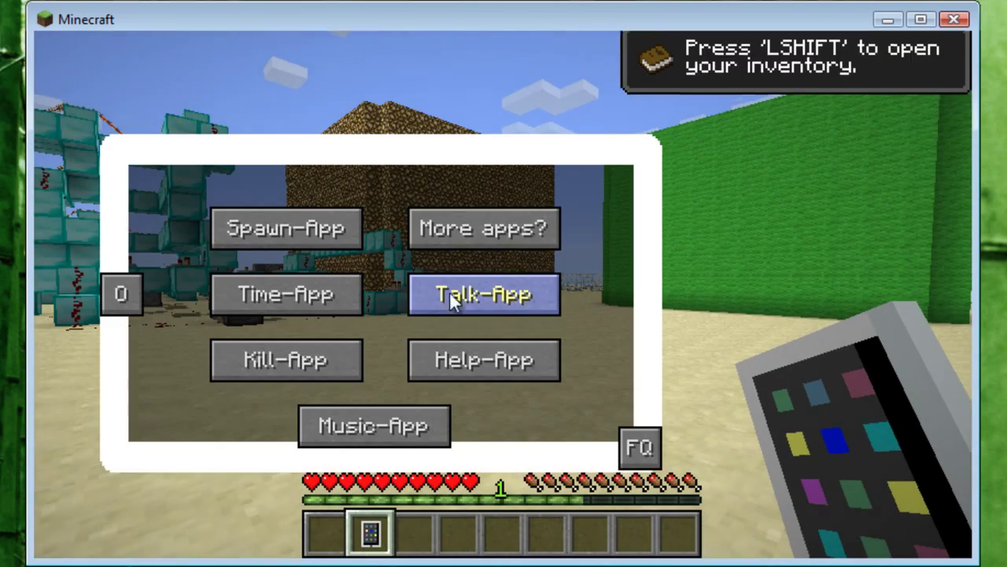
pyautogui.moveTo(472, 157)
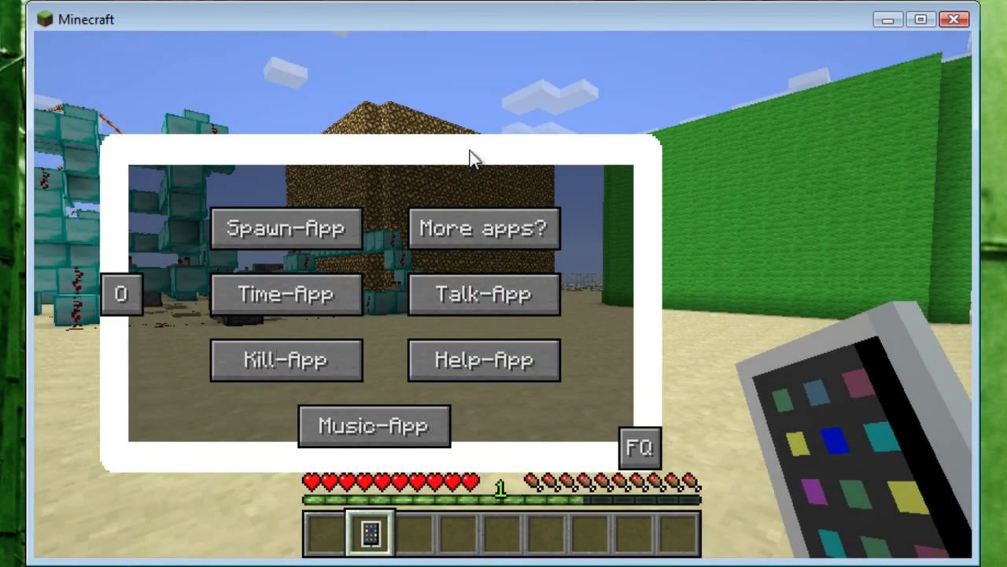
pyautogui.moveTo(286, 359)
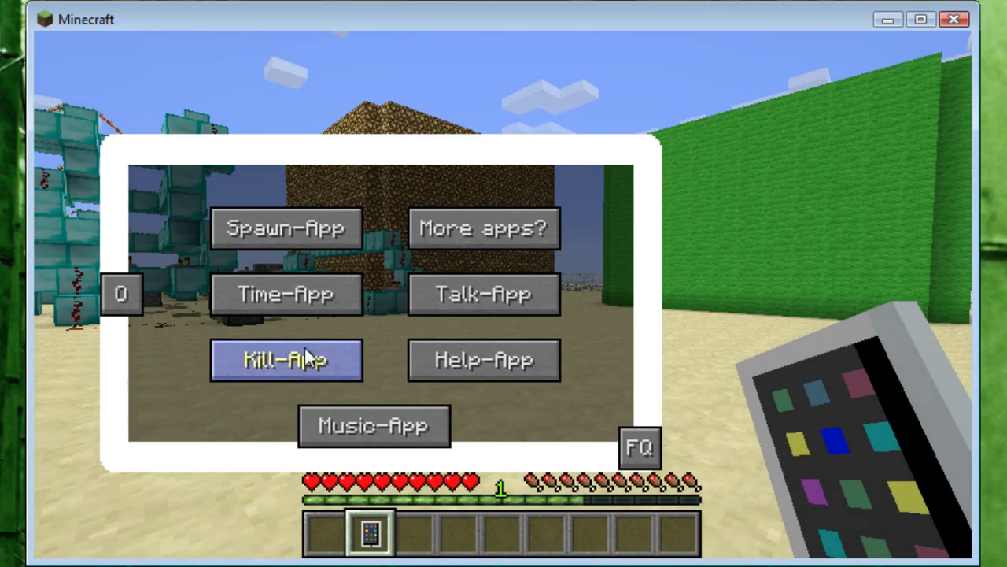
pyautogui.click(287, 359)
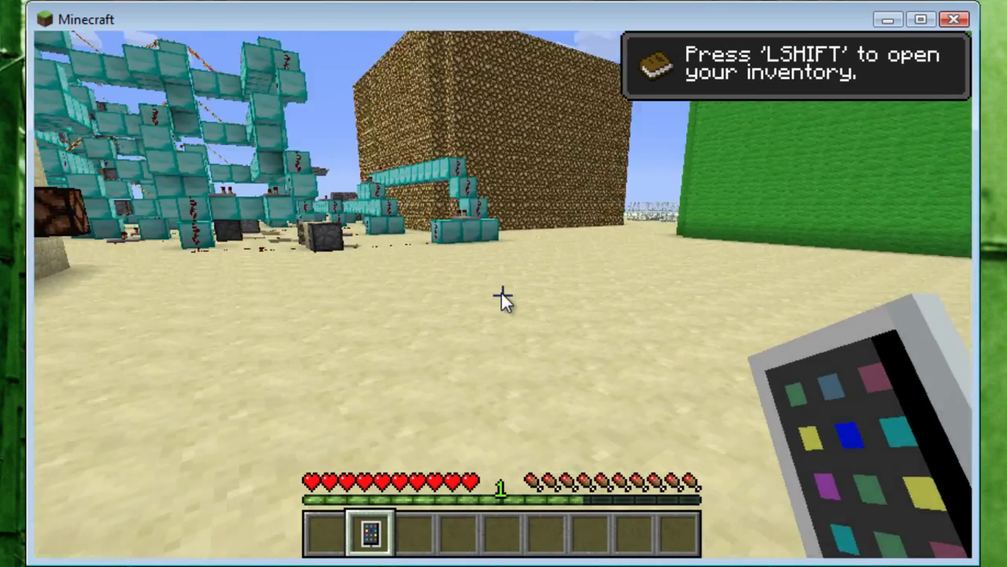